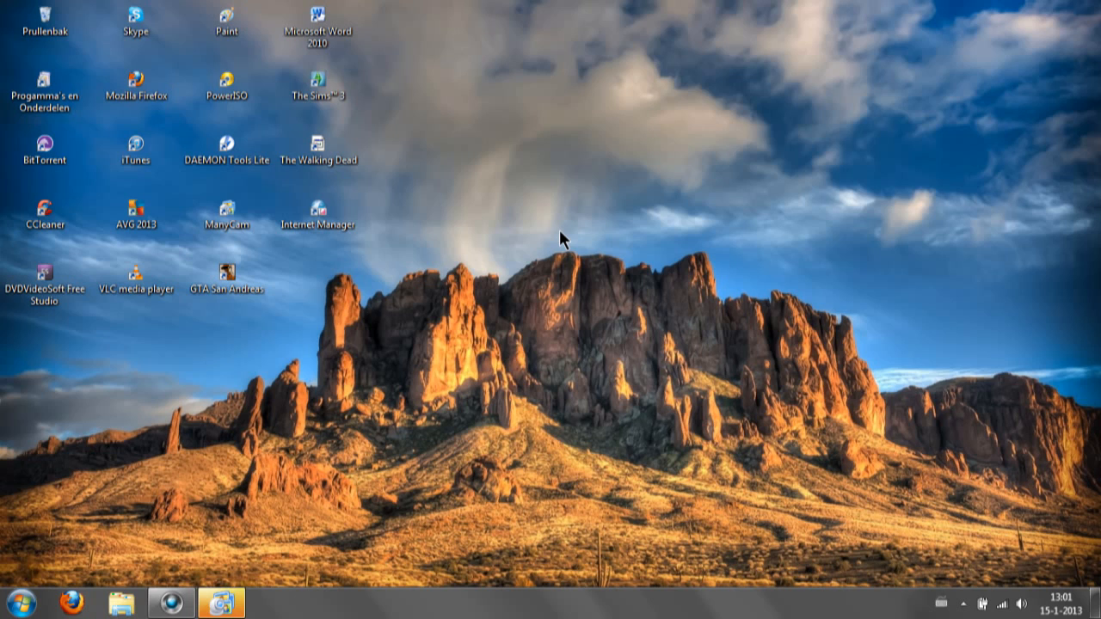
{"action": "left_click", "coordinate": [227, 214]}
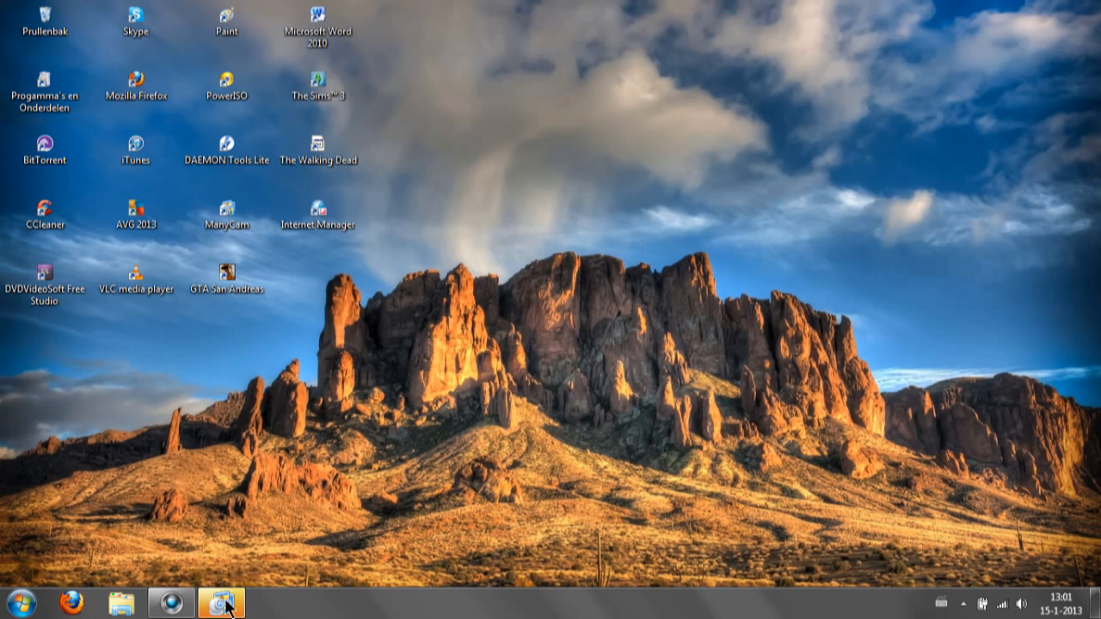
{"action": "left_click", "coordinate": [220, 602]}
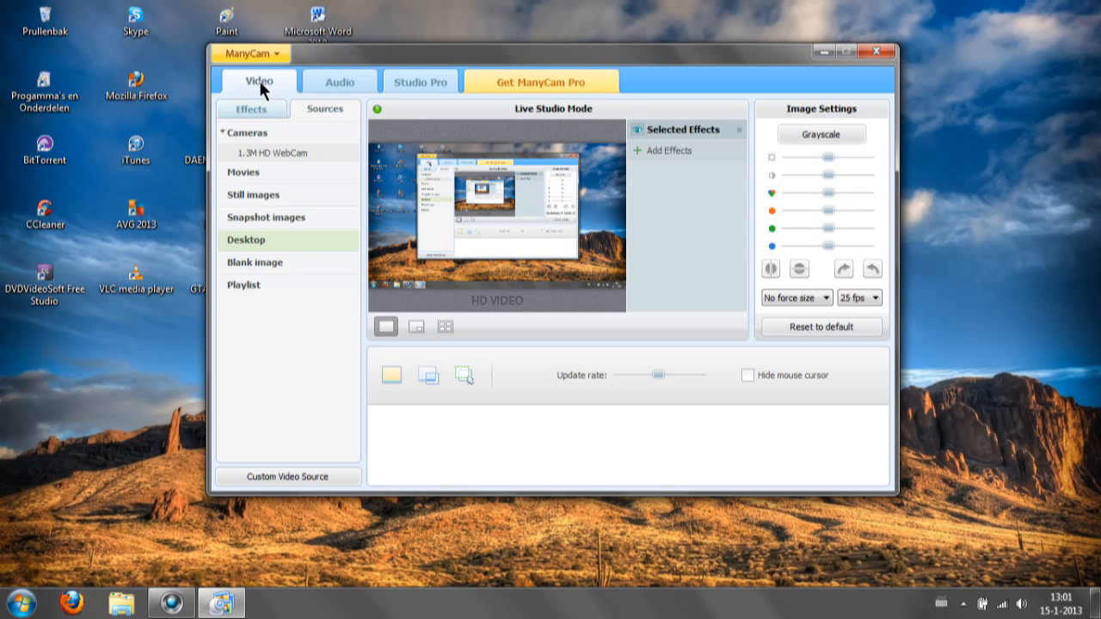
{"action": "mouse_move", "coordinate": [266, 249]}
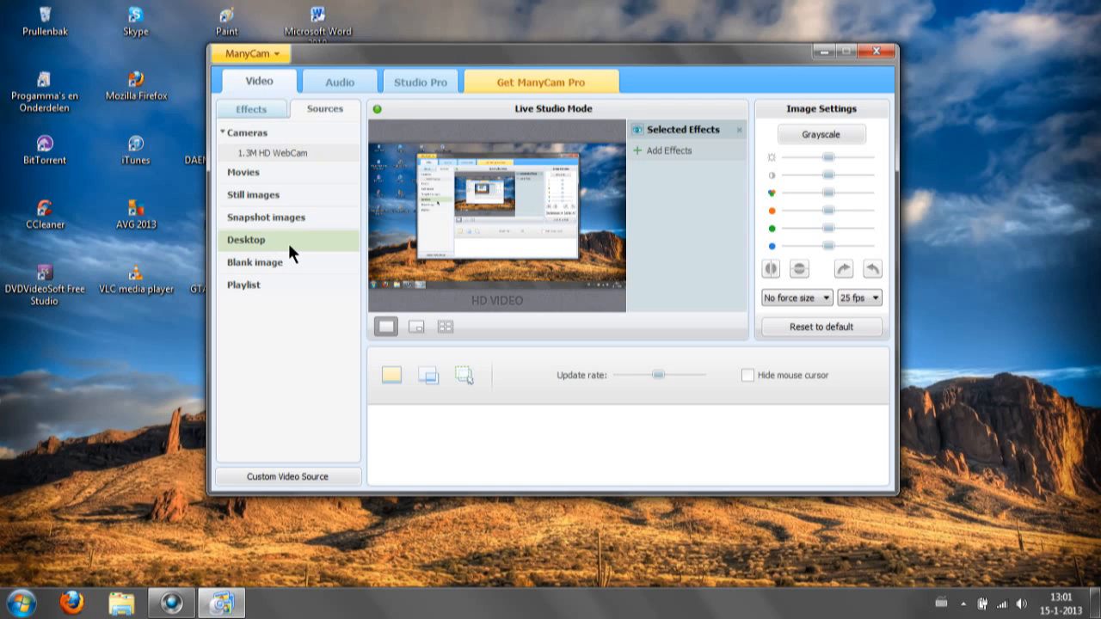
{"action": "mouse_move", "coordinate": [391, 377]}
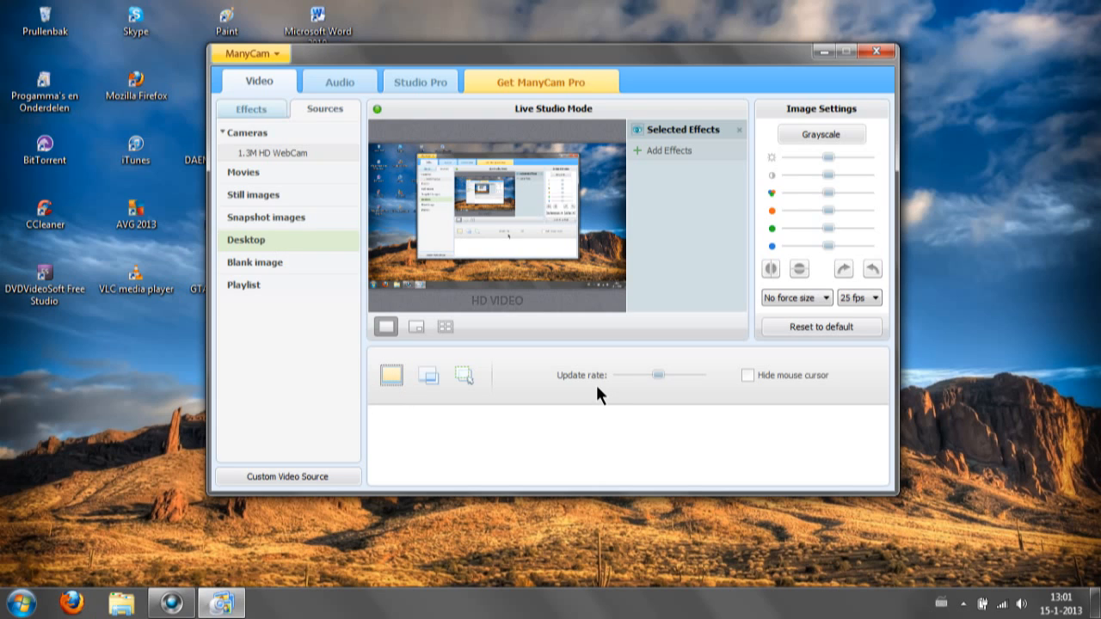
{"action": "mouse_move", "coordinate": [513, 444]}
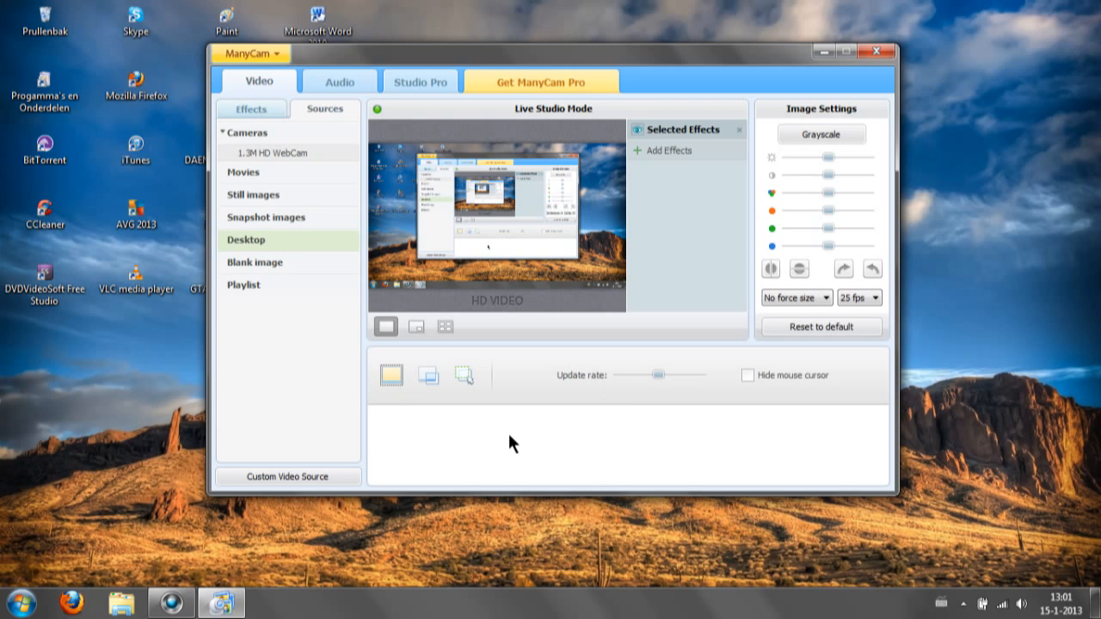
{"action": "mouse_move", "coordinate": [593, 42]}
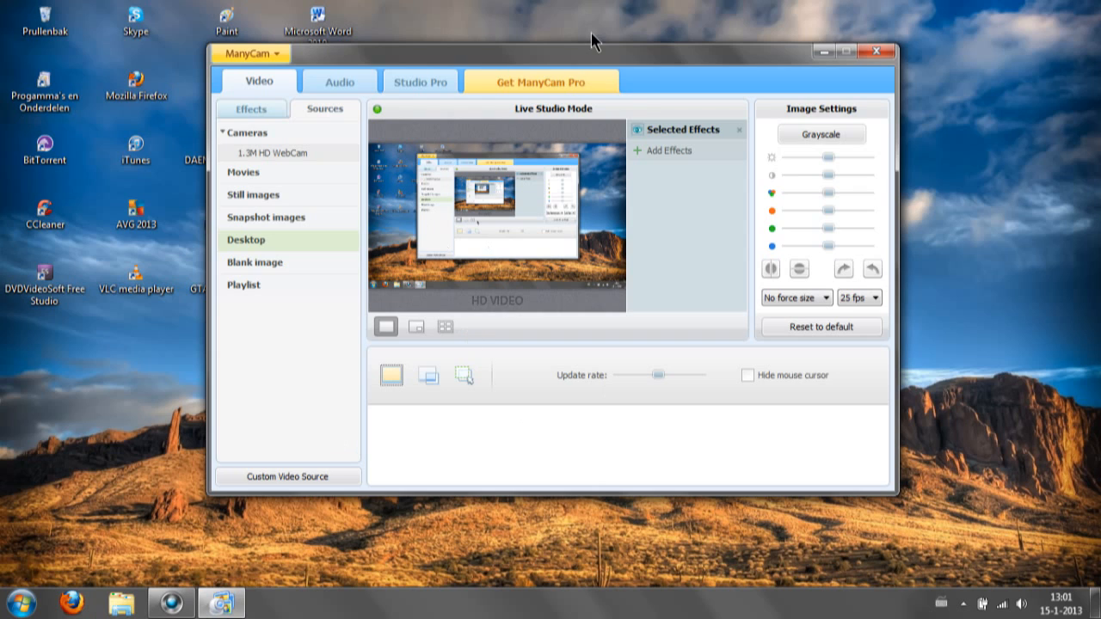
{"action": "mouse_move", "coordinate": [251, 362]}
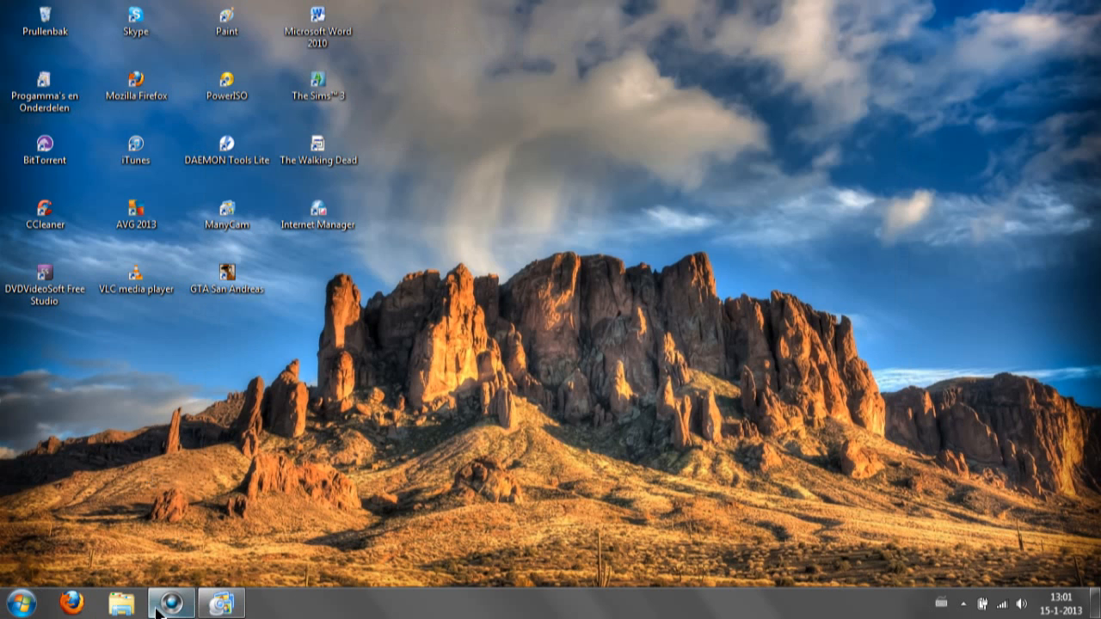
{"action": "left_click", "coordinate": [169, 602]}
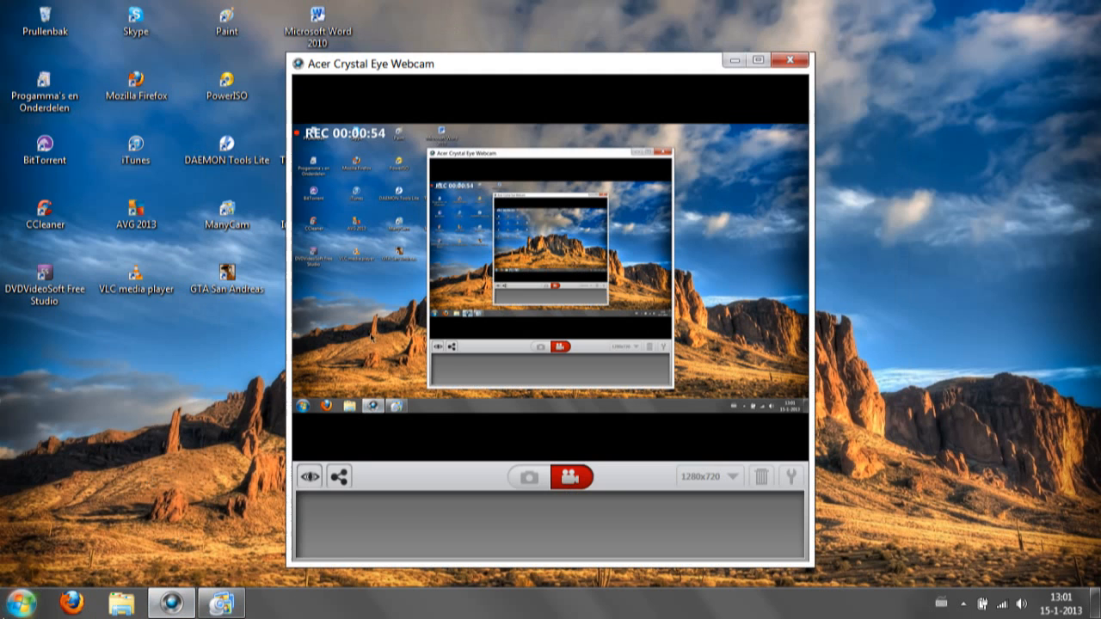
{"action": "left_click", "coordinate": [301, 406]}
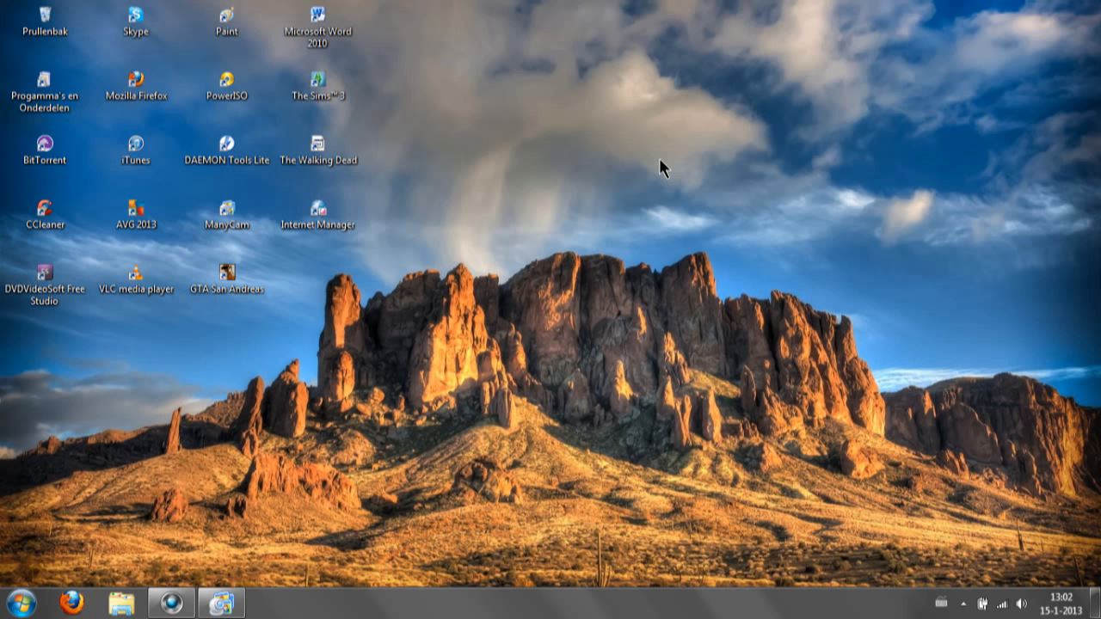
{"action": "mouse_move", "coordinate": [302, 554]}
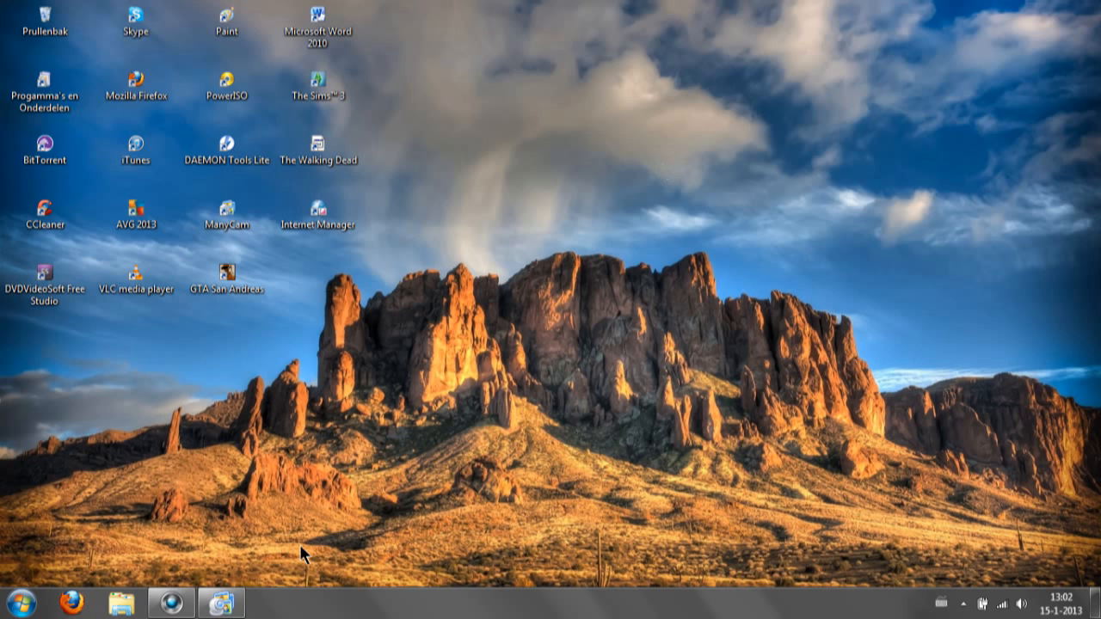